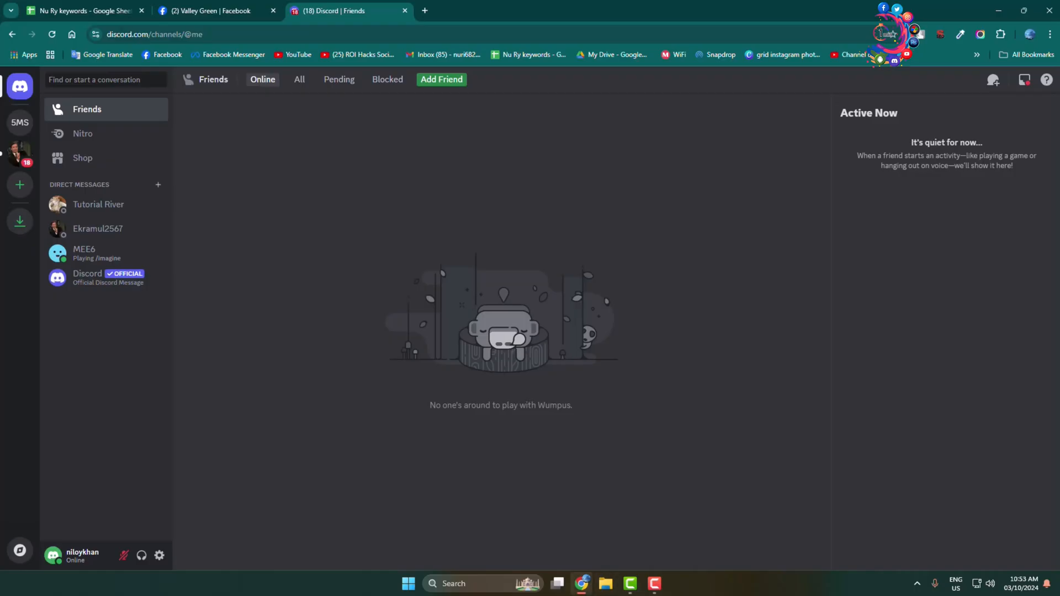
pyautogui.moveTo(492, 337)
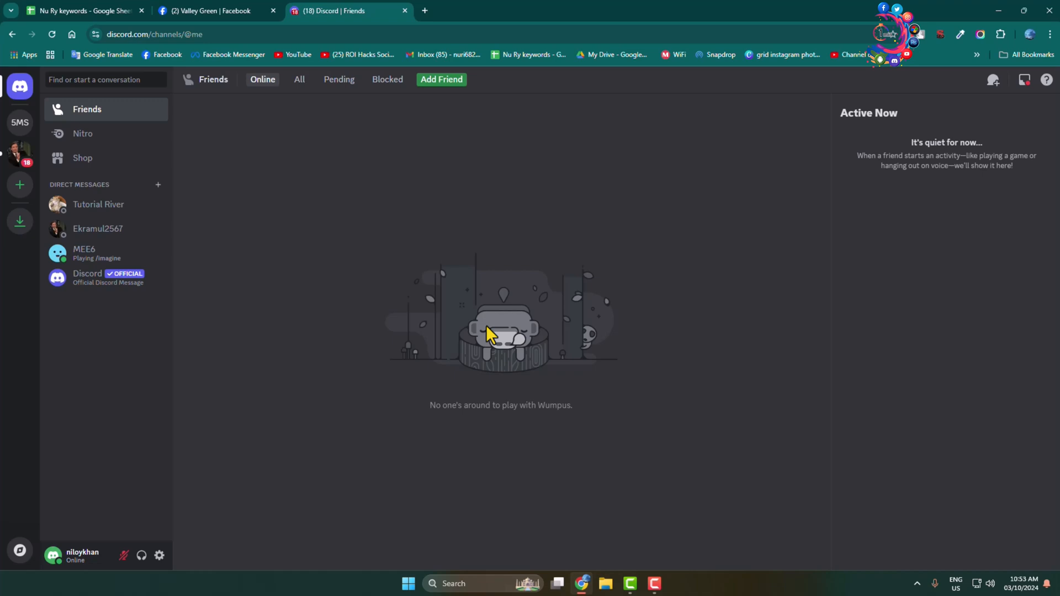
pyautogui.moveTo(244, 550)
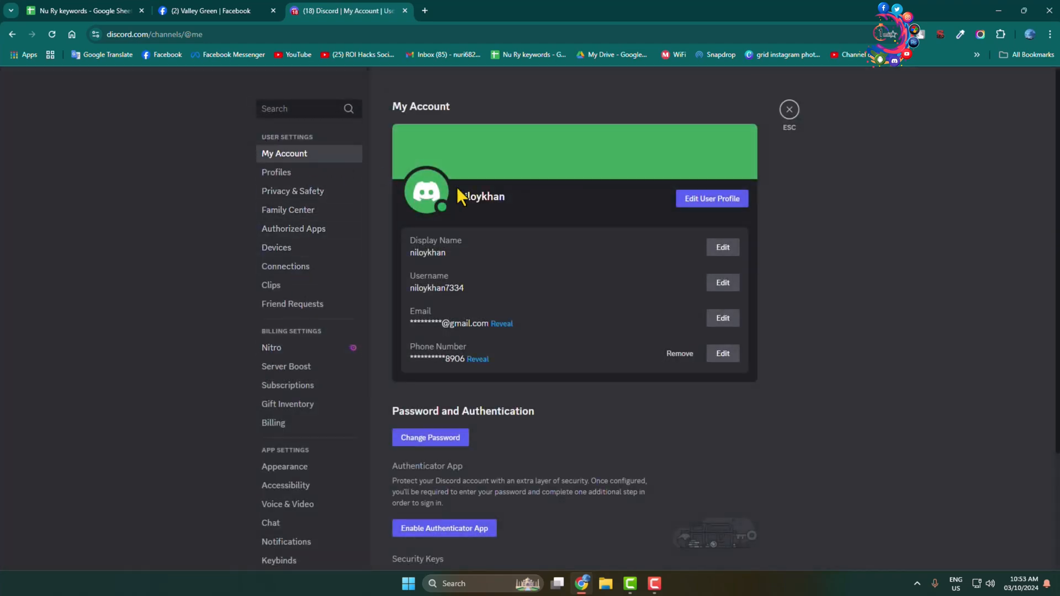
# Scroll My Account down to the Password and Authentication section.
pyautogui.scroll(-3)
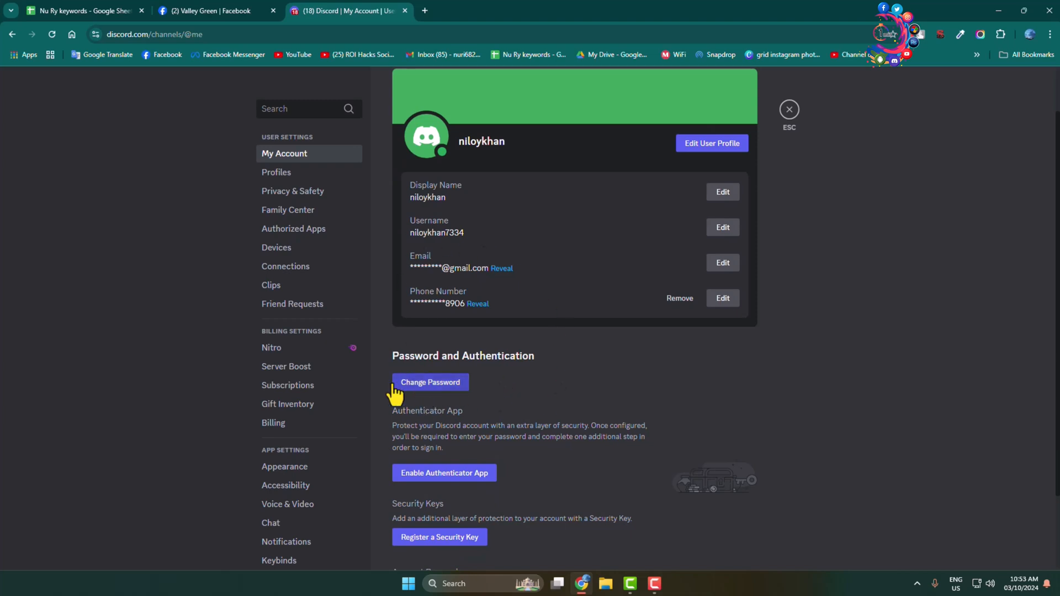
pyautogui.moveTo(780, 129)
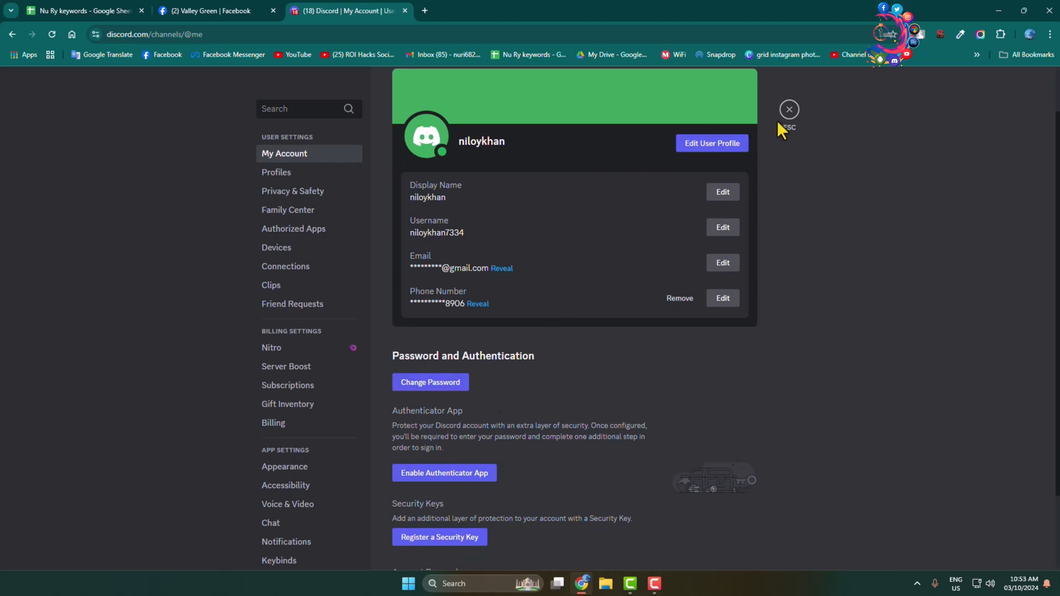
# Close User Settings to return to the Friends page.
pyautogui.click(788, 109)
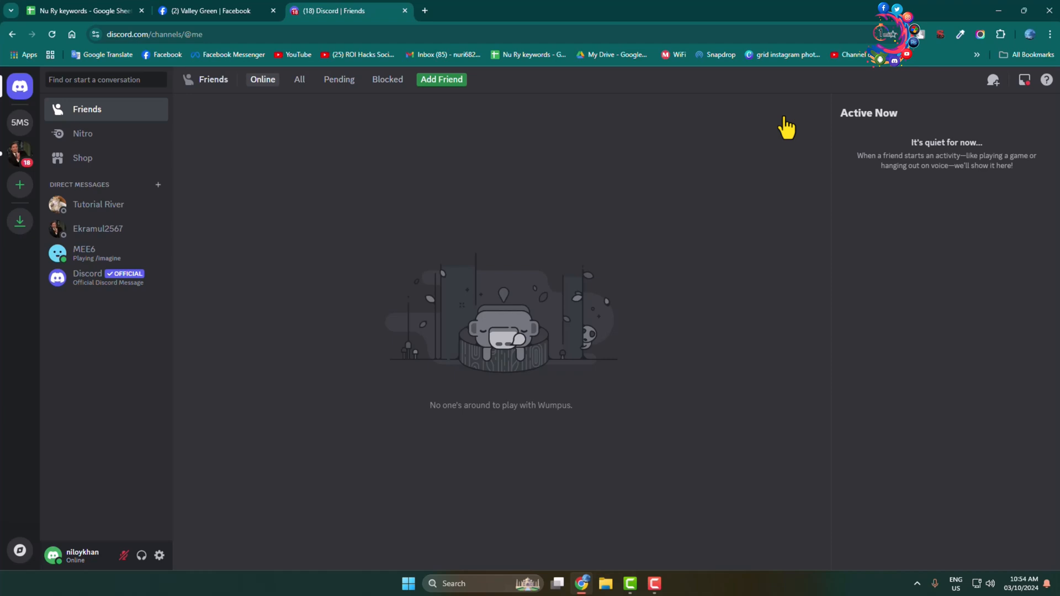
pyautogui.moveTo(942, 127)
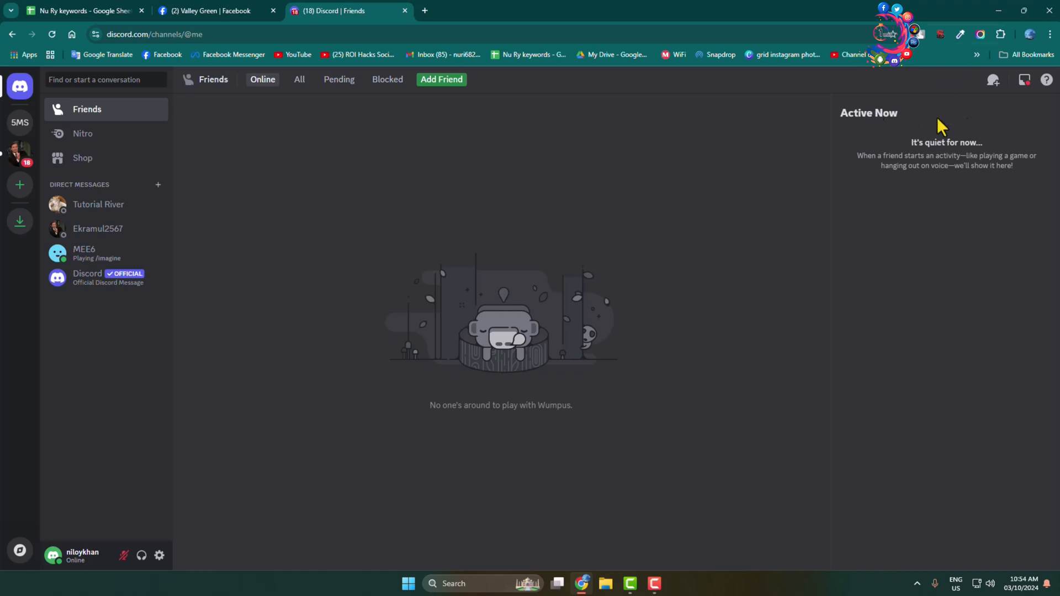
# Open Google Password Manager from Chrome's menu under Passwords and autofill.
pyautogui.click(1050, 34)
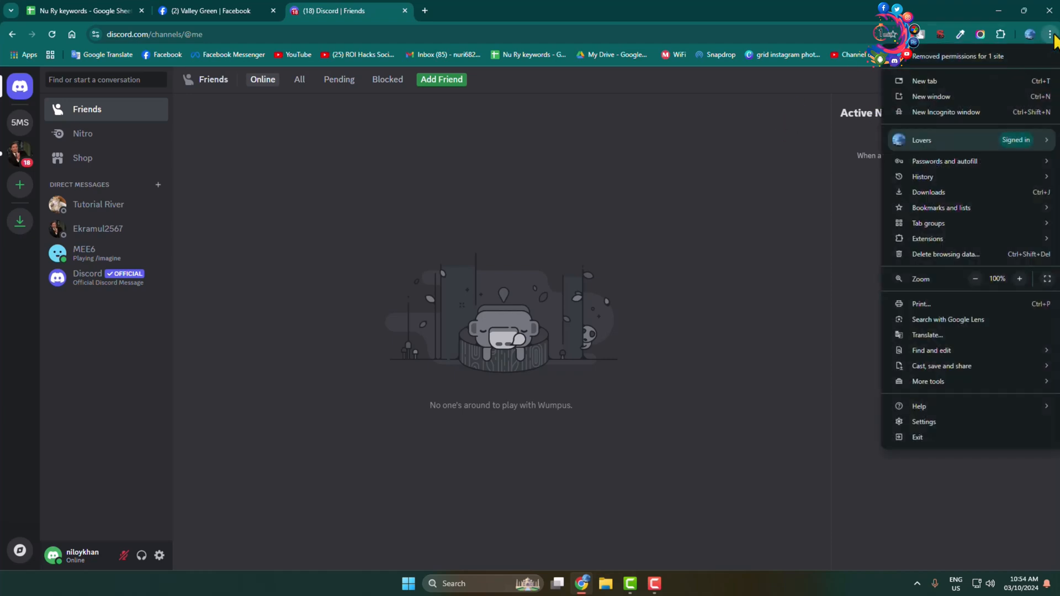
pyautogui.moveTo(940, 207)
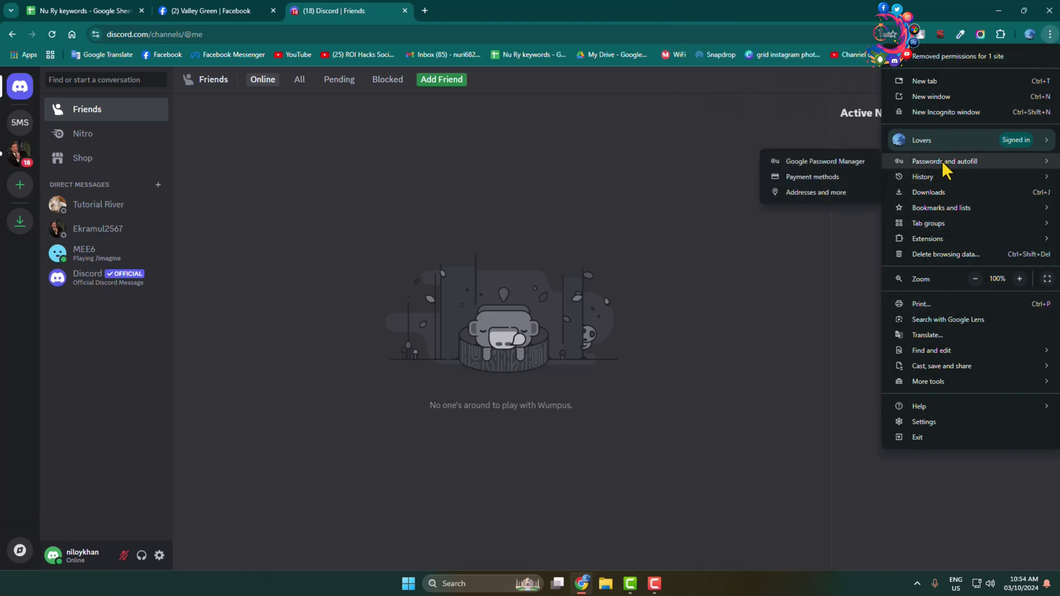
pyautogui.moveTo(828, 167)
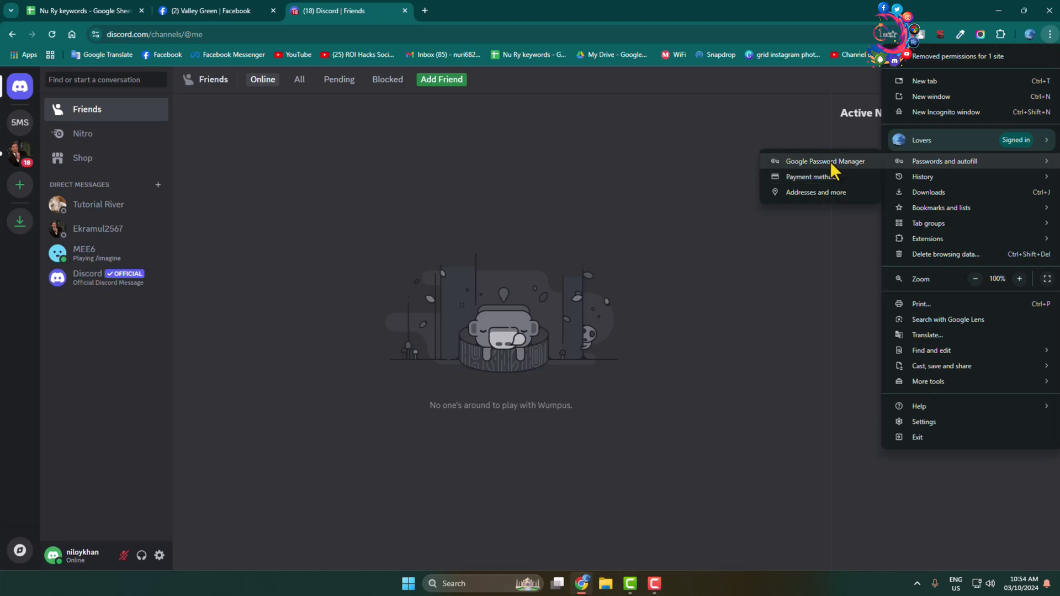
pyautogui.click(825, 160)
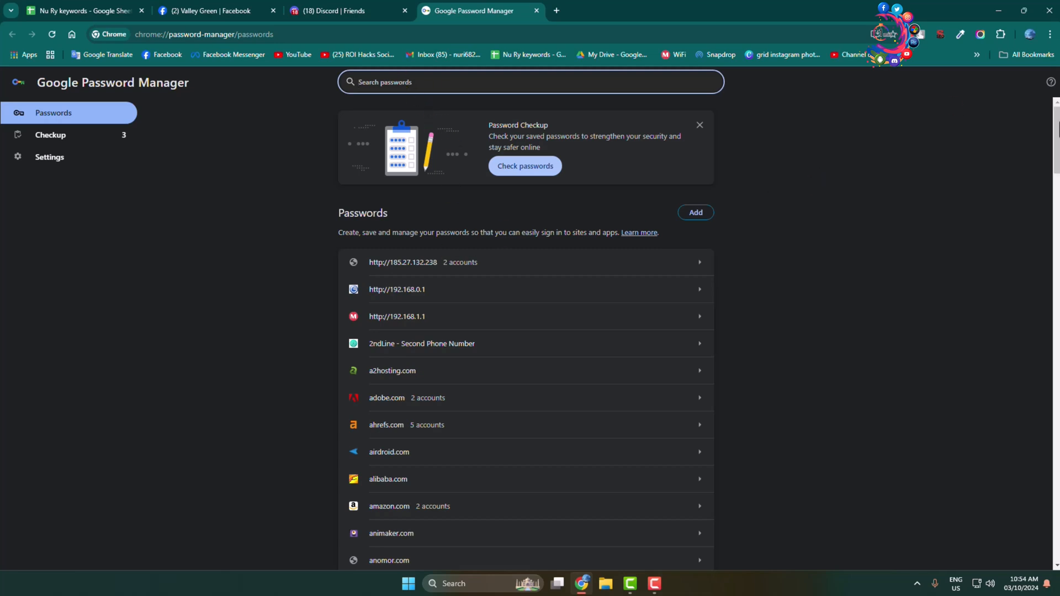
# Search passwords for 'discord' and select the second discord.com login's masked password.
pyautogui.write('discord')
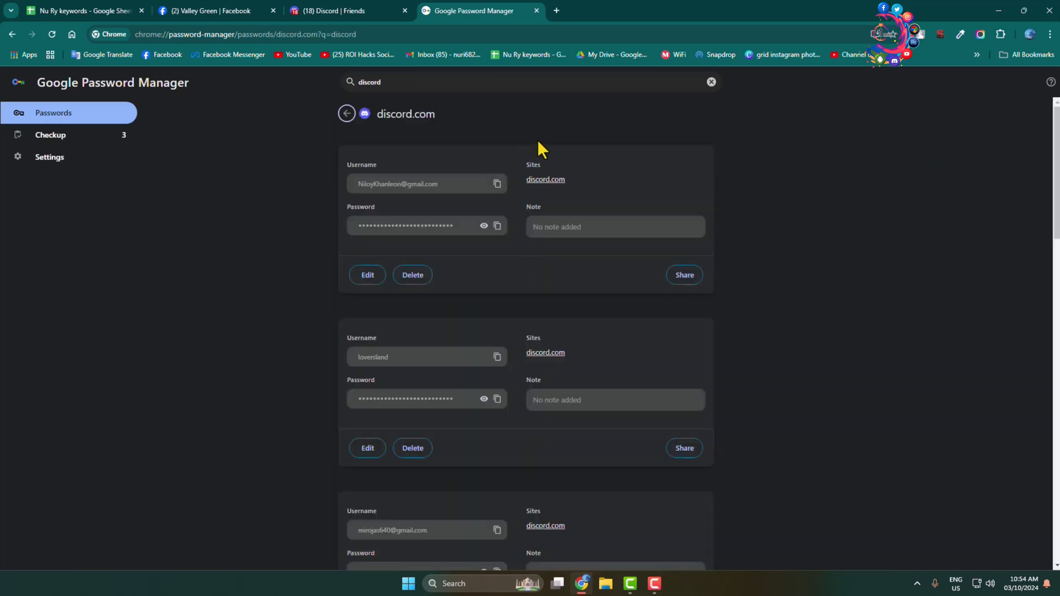
pyautogui.scroll(-3)
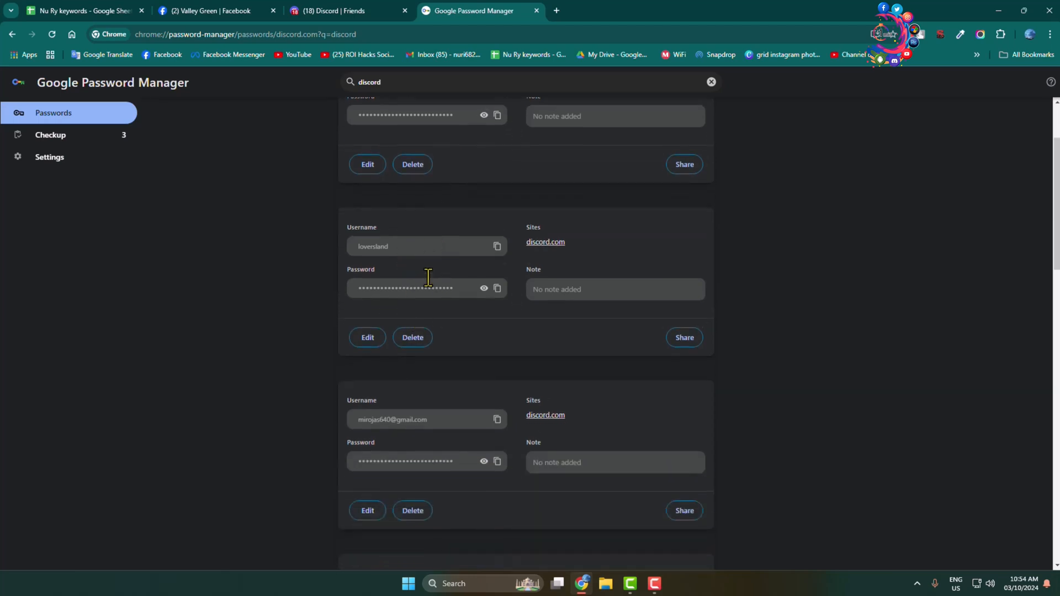
pyautogui.doubleClick(372, 247)
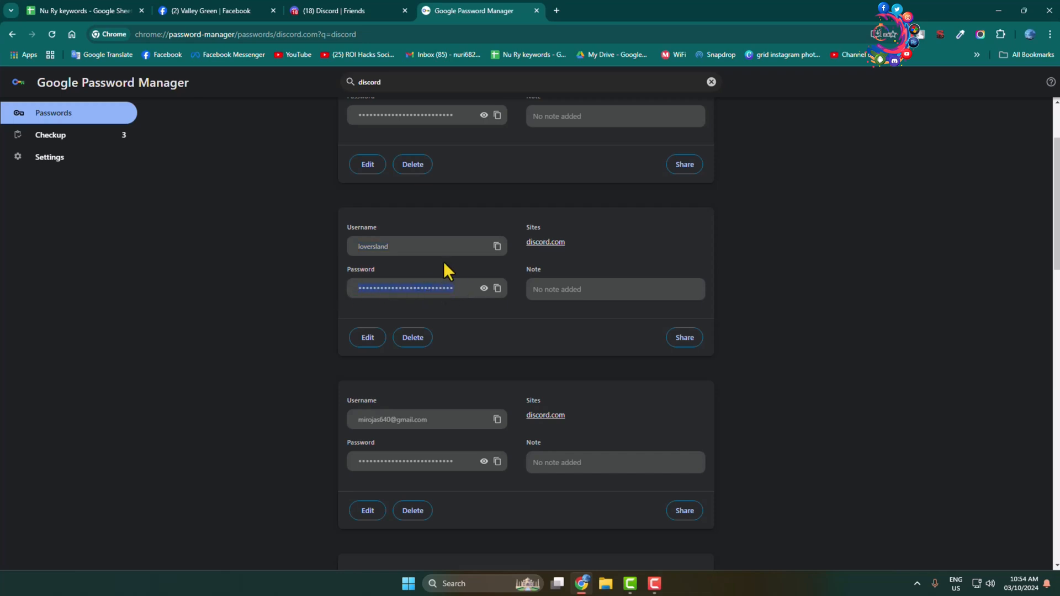
pyautogui.moveTo(484, 288)
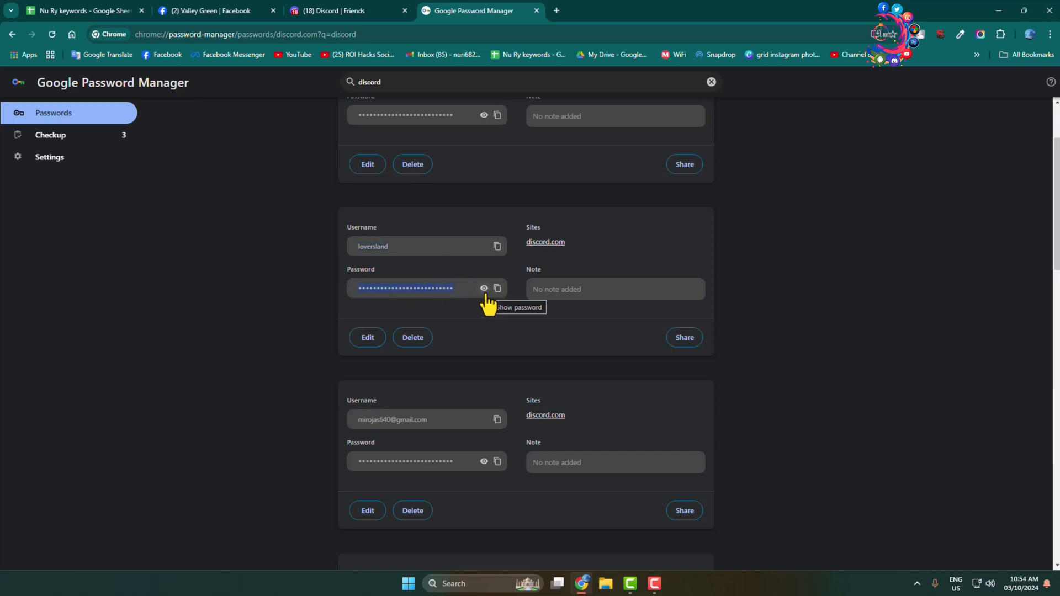
pyautogui.moveTo(478, 280)
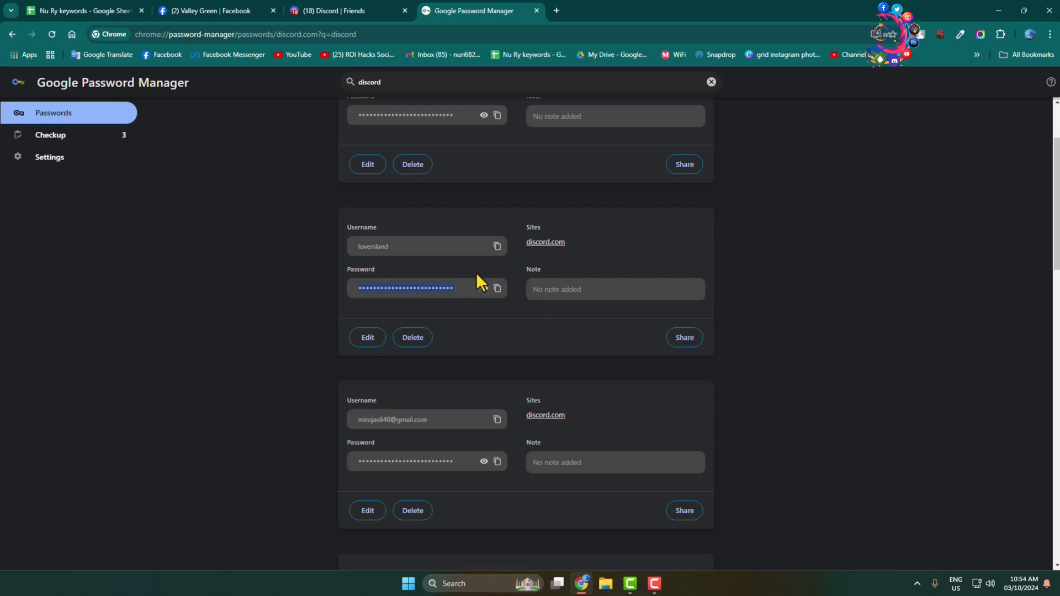